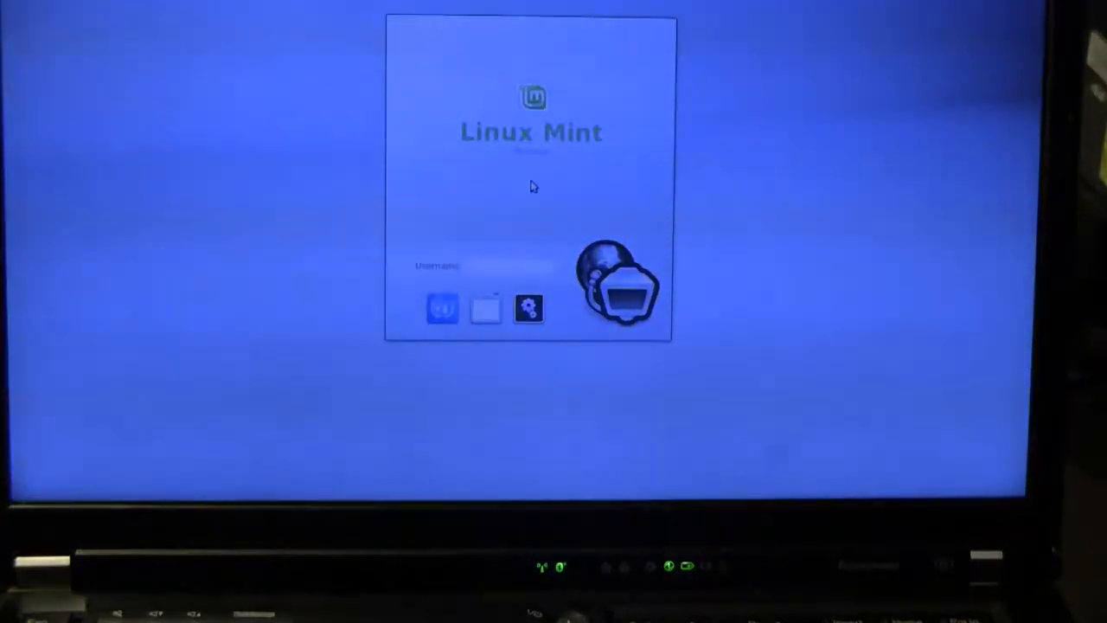
- Log in as user 'wi1' with the account password to reach the Linux Mint desktop
type("wi1")
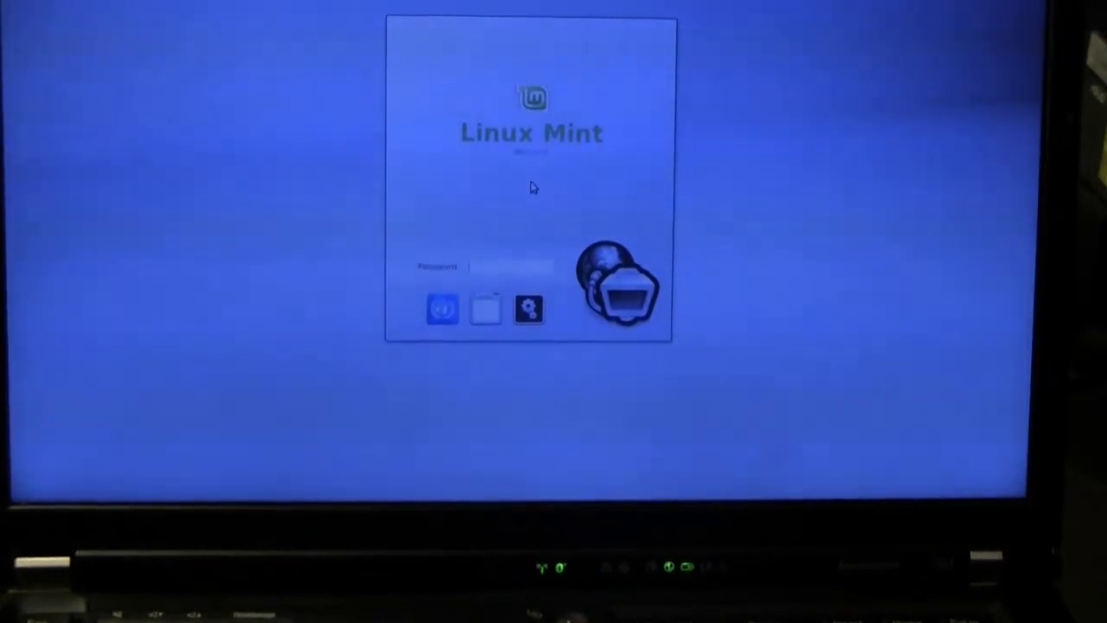
type("•")
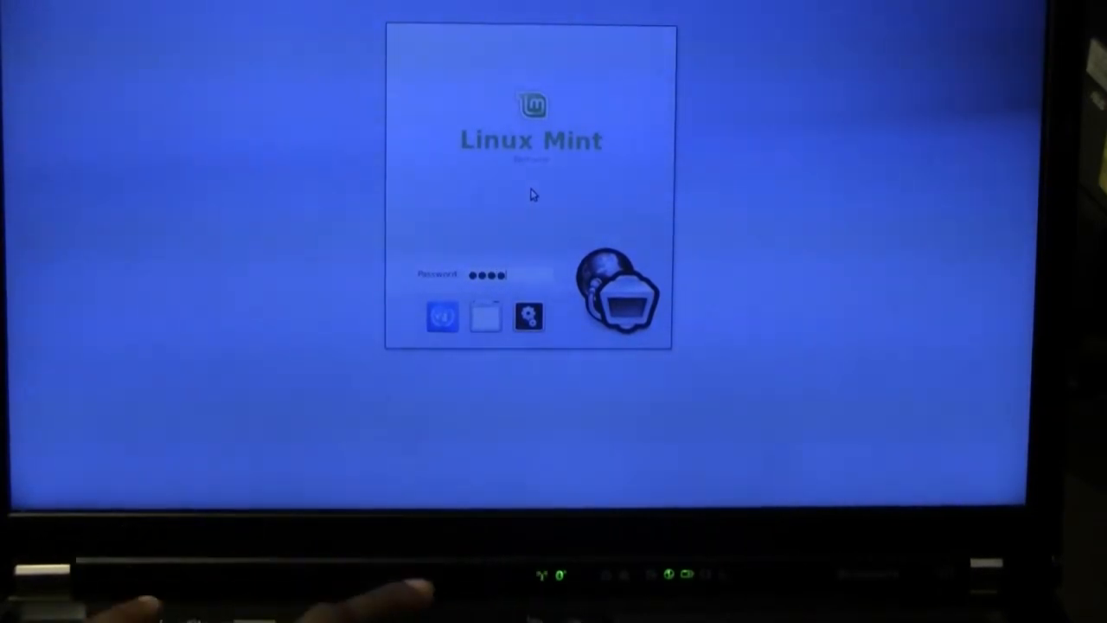
type("password")
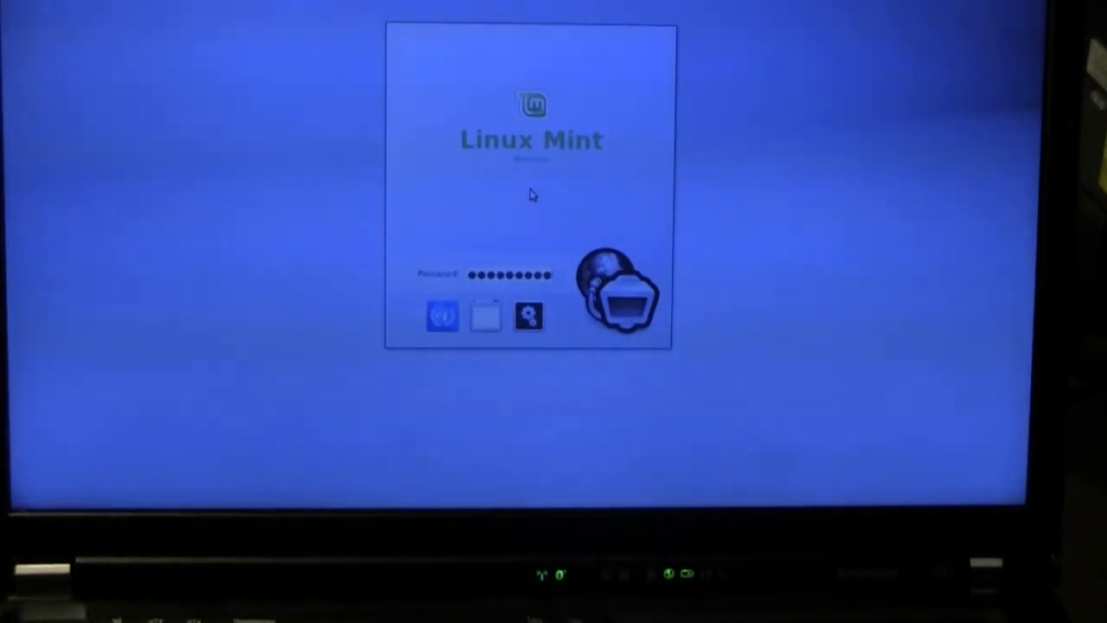
key("Return")
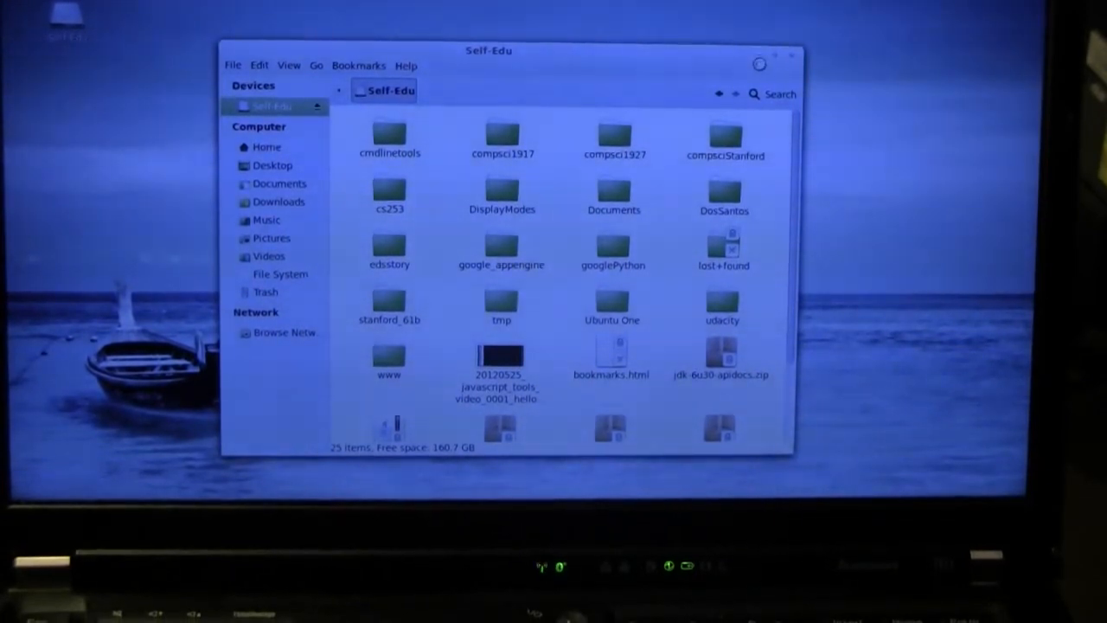
- Close the Nemo window after reviewing the Self-Edu drive's folders
left_click(789, 56)
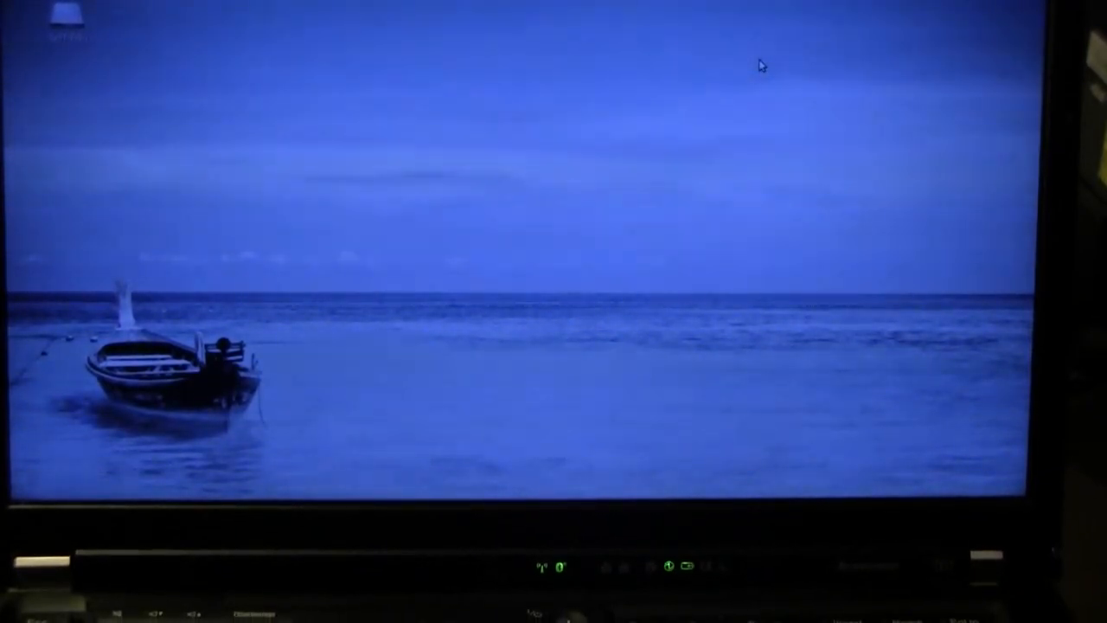